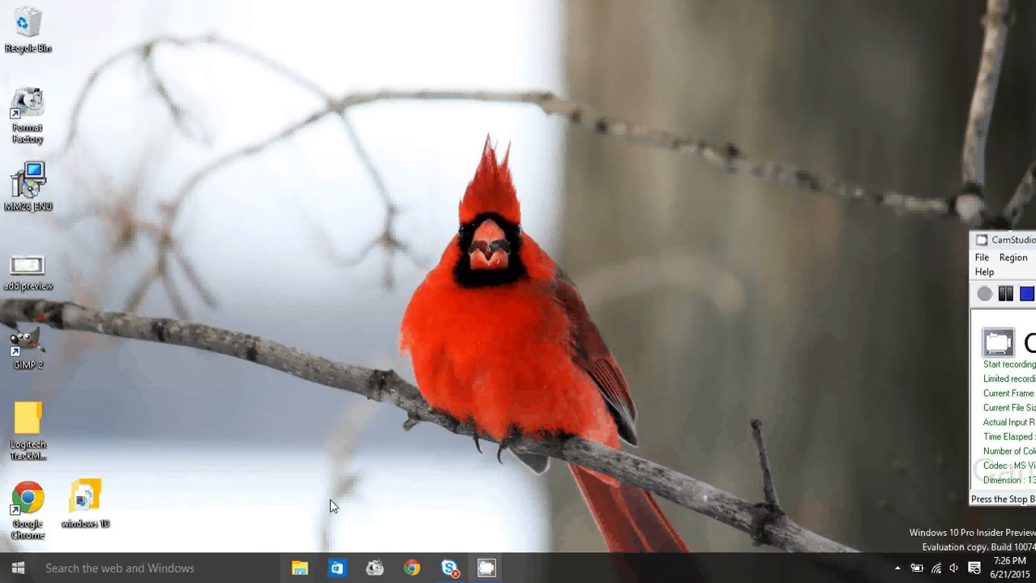
mouse_move(350, 524)
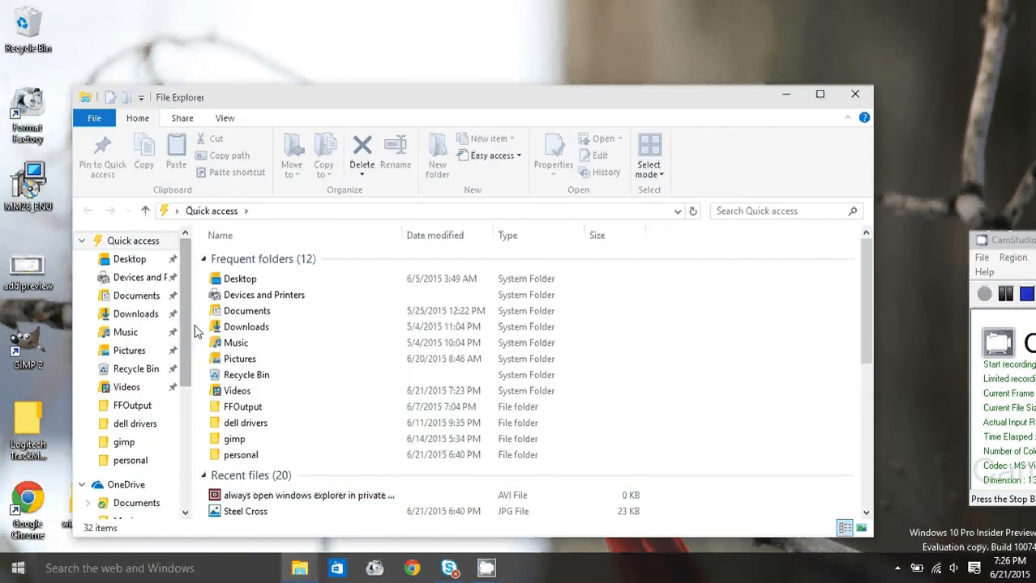
Send iexplore from C:\Program Files\Internet Explorer to the desktop as a shortcut, then close Explorer
scroll("down", 3)
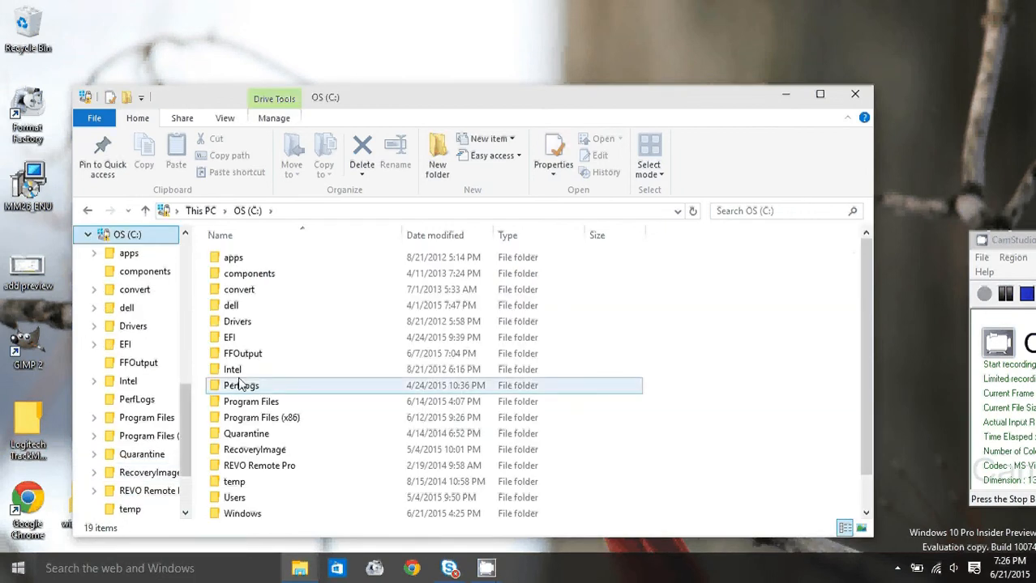
double_click(250, 401)
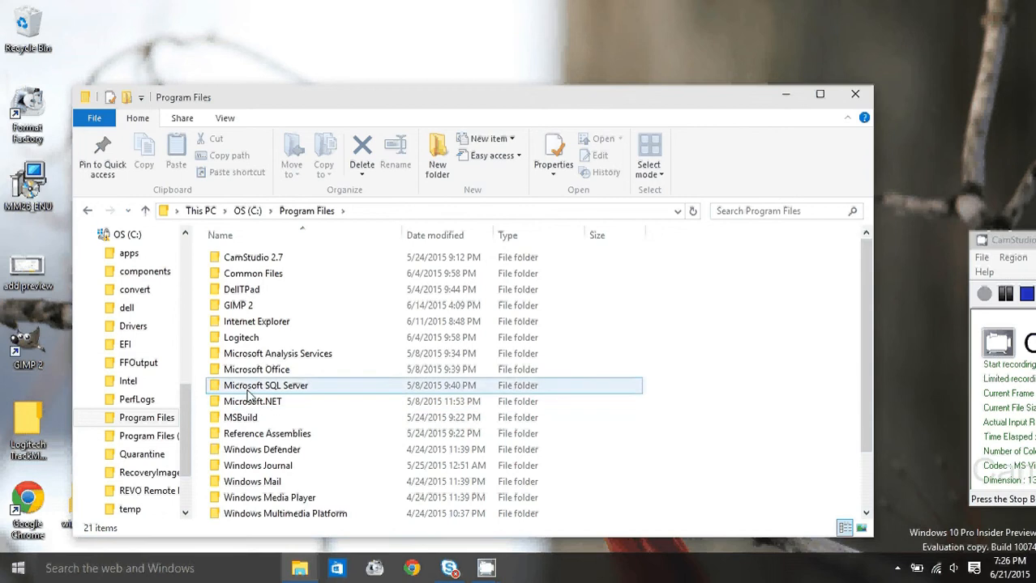
double_click(256, 321)
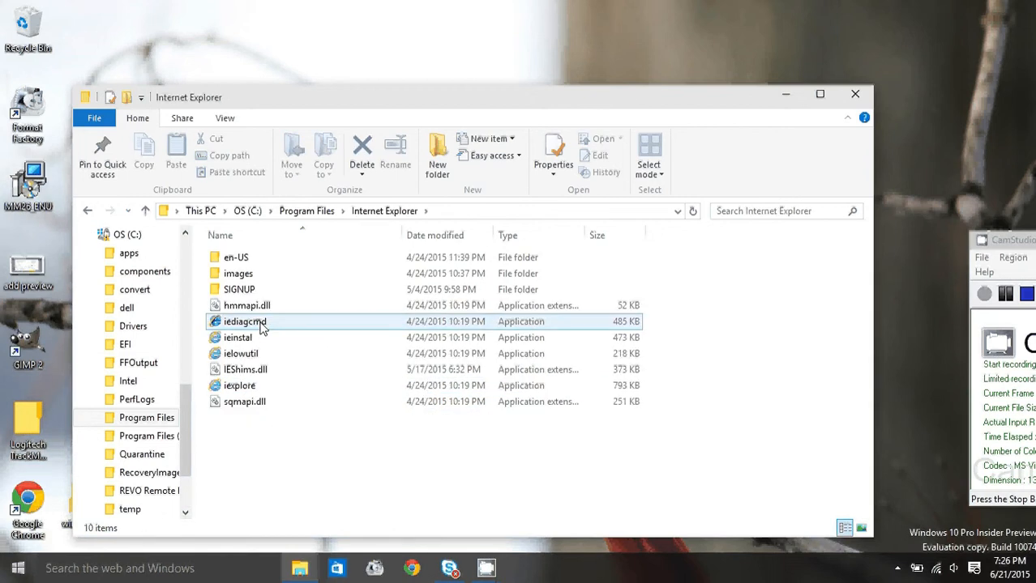
left_click(239, 385)
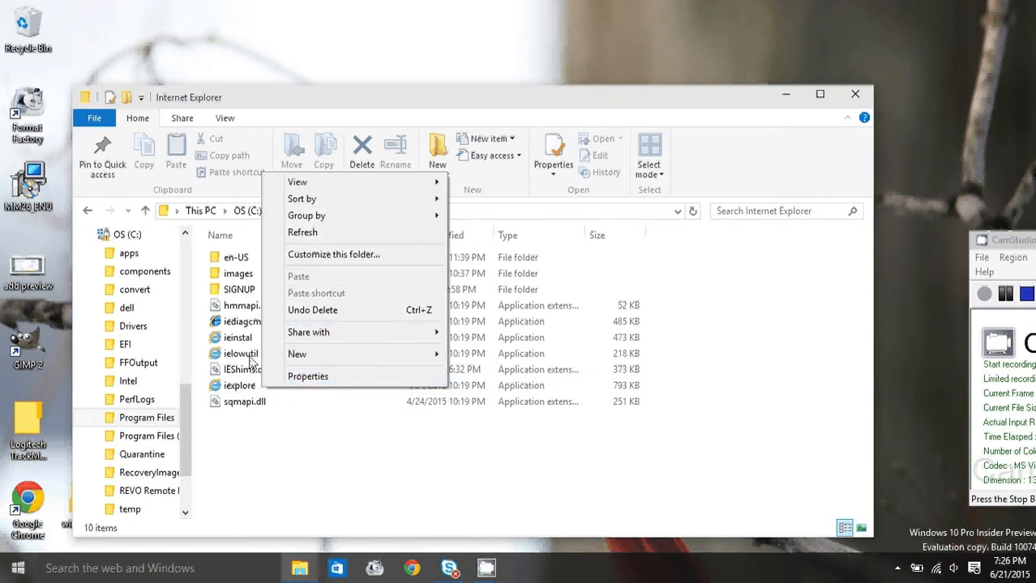
right_click(239, 385)
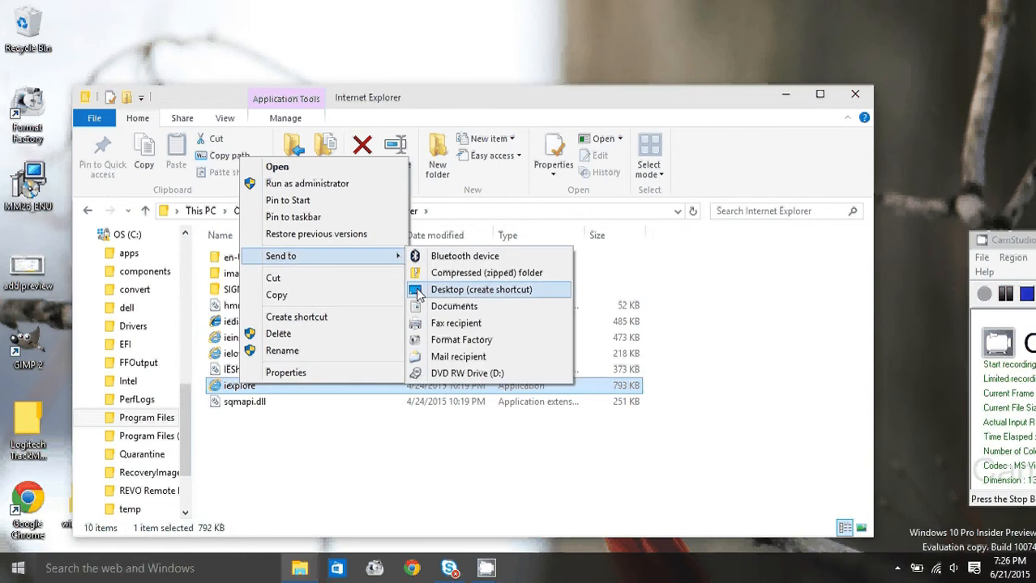
left_click(480, 289)
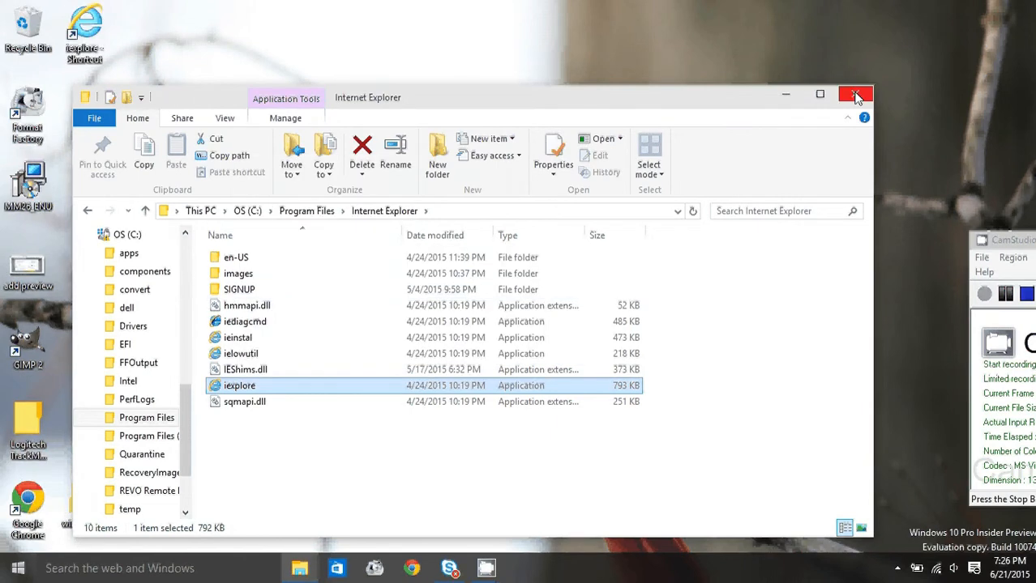
left_click(856, 94)
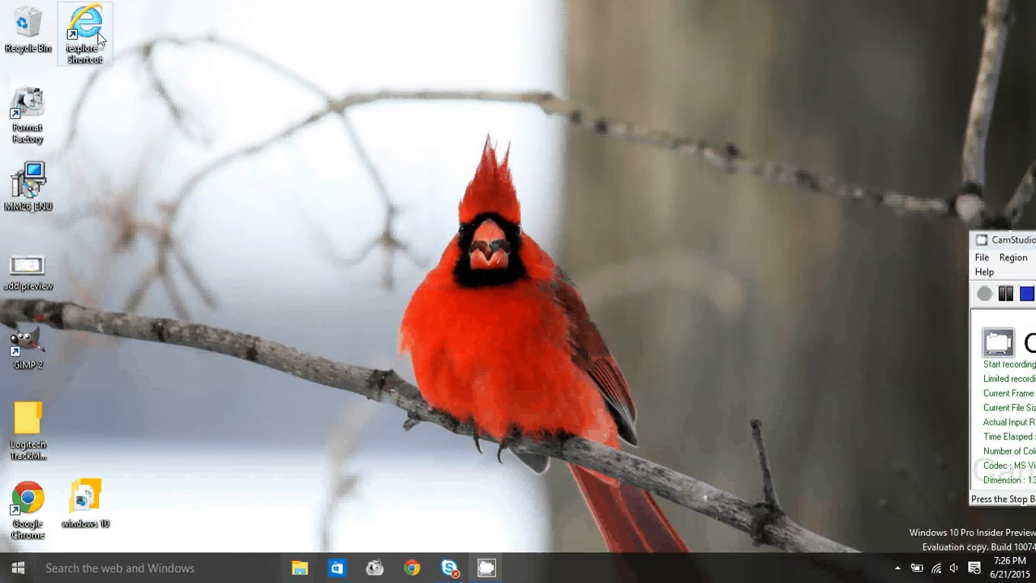
right_click(85, 34)
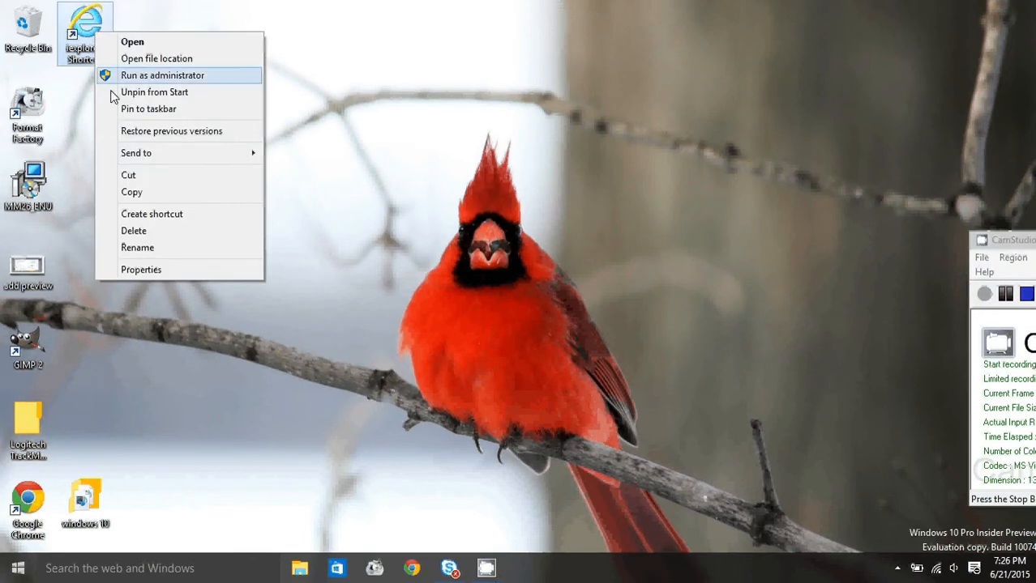
left_click(141, 269)
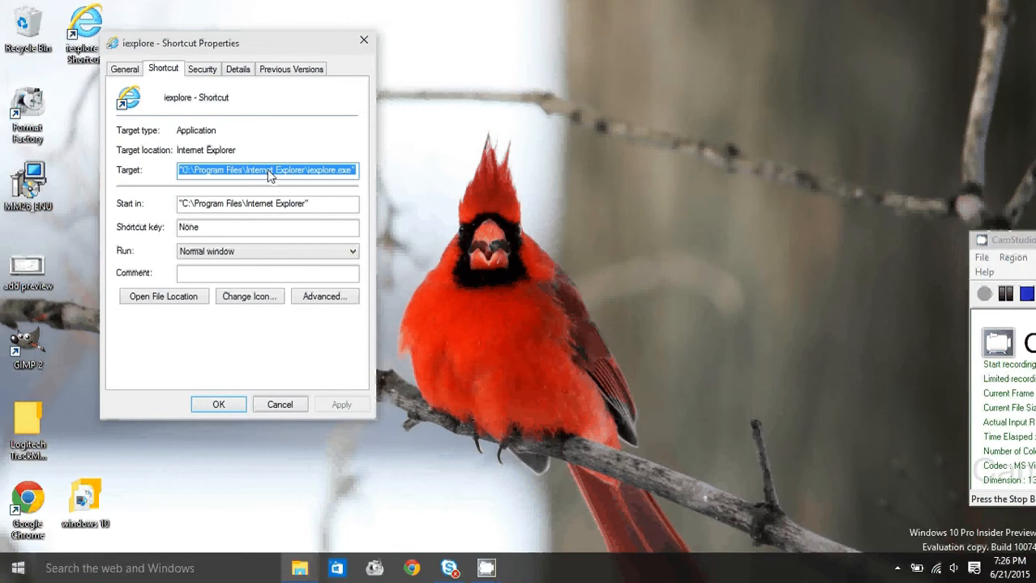
left_click(267, 170)
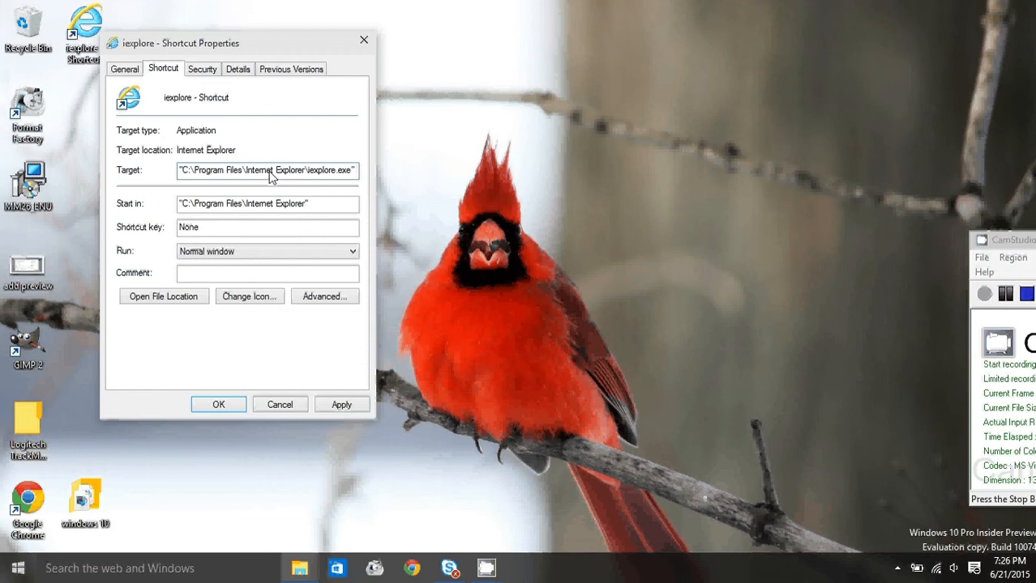
type("htt")
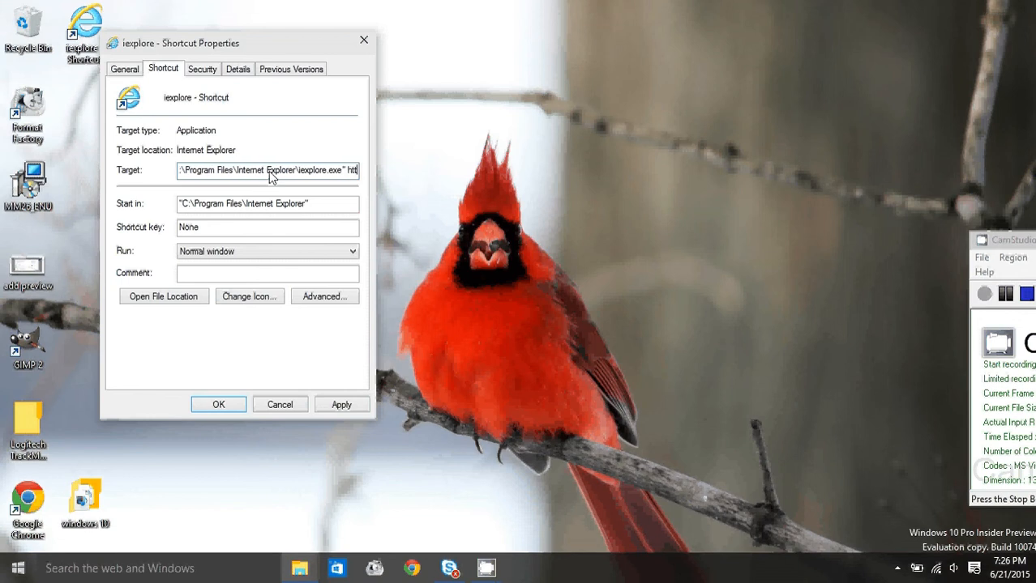
type("https://google.com")
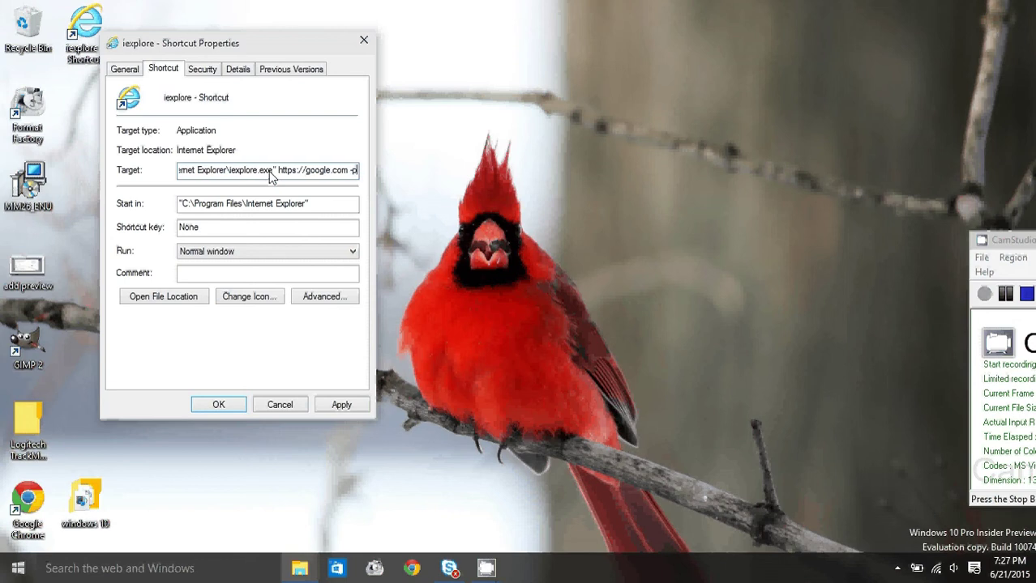
type("-private")
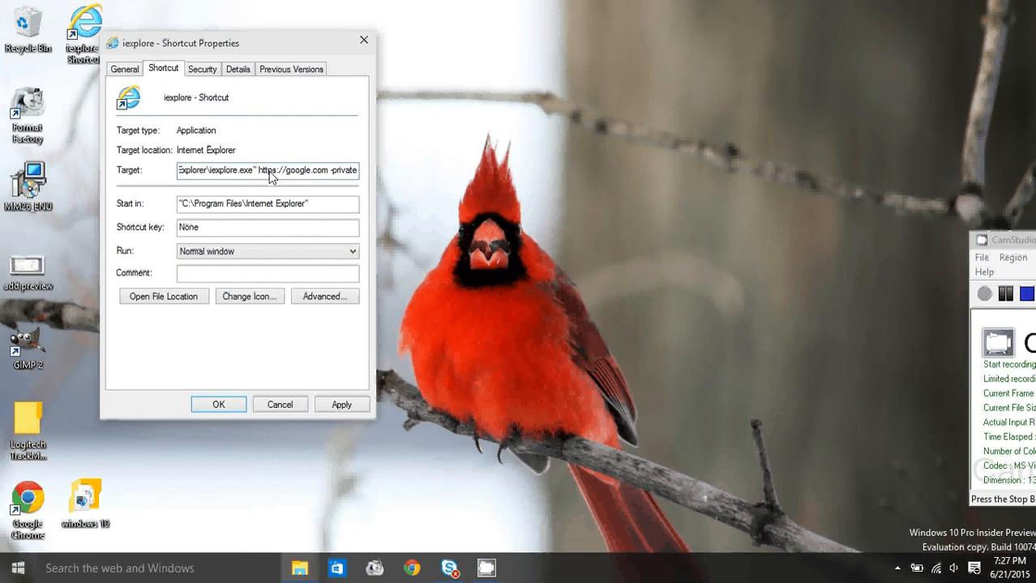
mouse_move(336, 174)
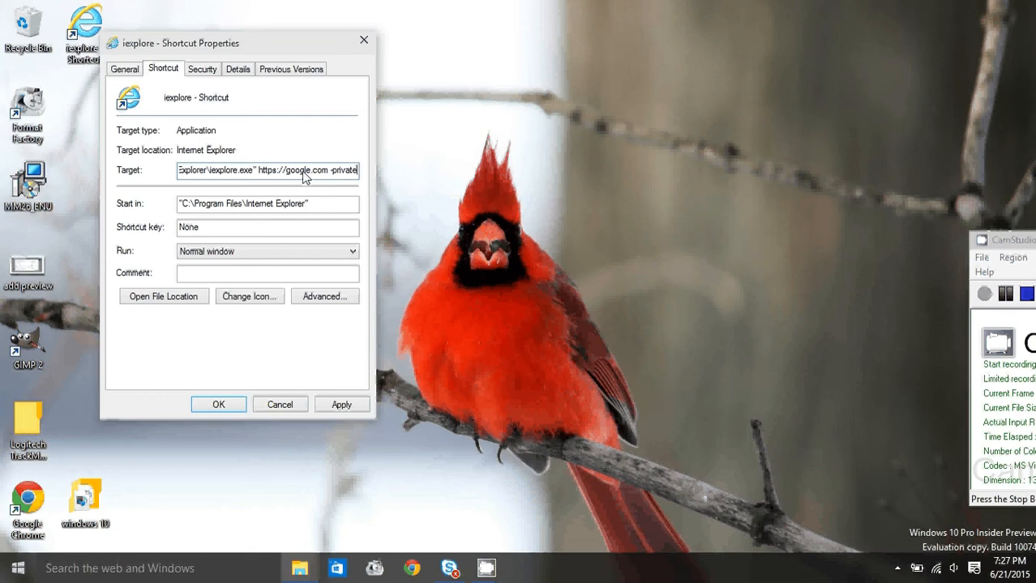
mouse_move(329, 176)
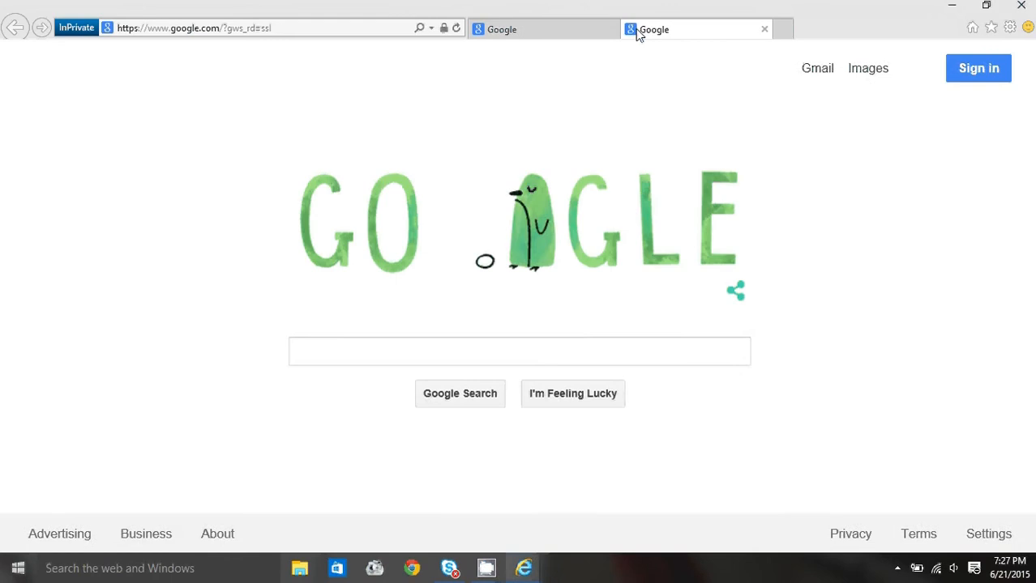
Check the InPrivate Google page opened by the shortcut and close Internet Explorer
left_click(195, 28)
type("yah")
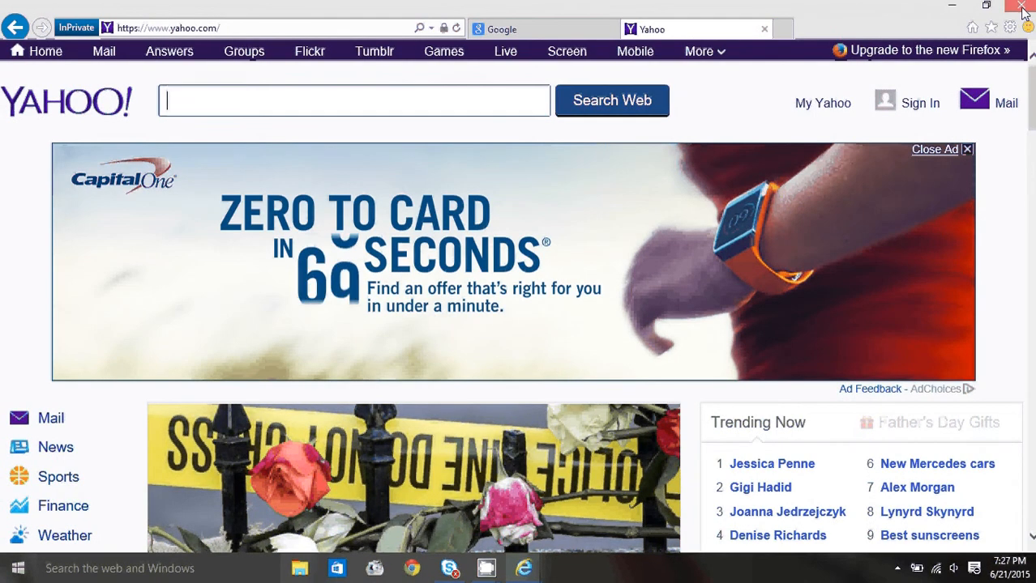
left_click(1022, 7)
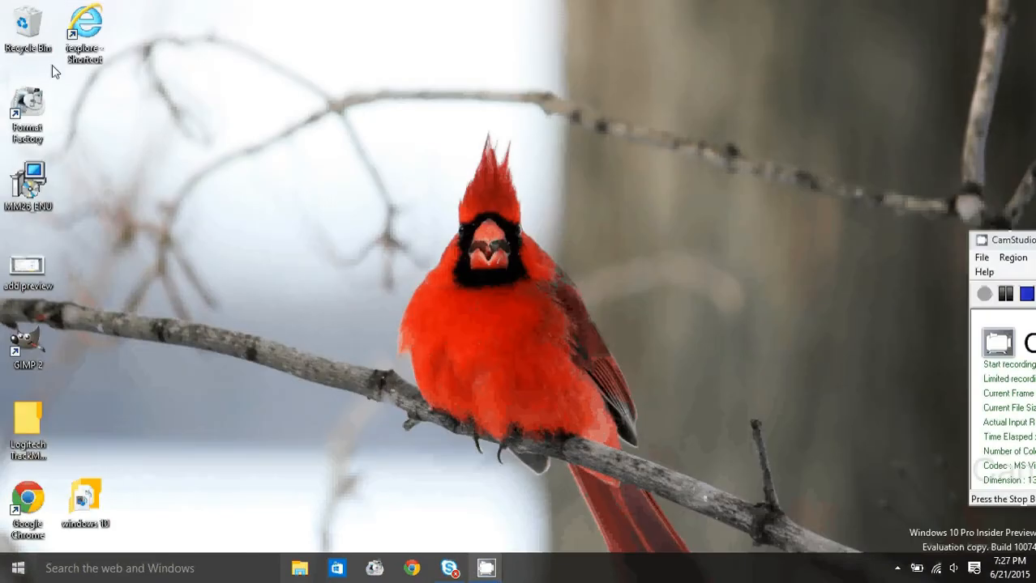
Pin the desktop iexplore shortcut to the taskbar and verify it shows as pinned
right_click(85, 29)
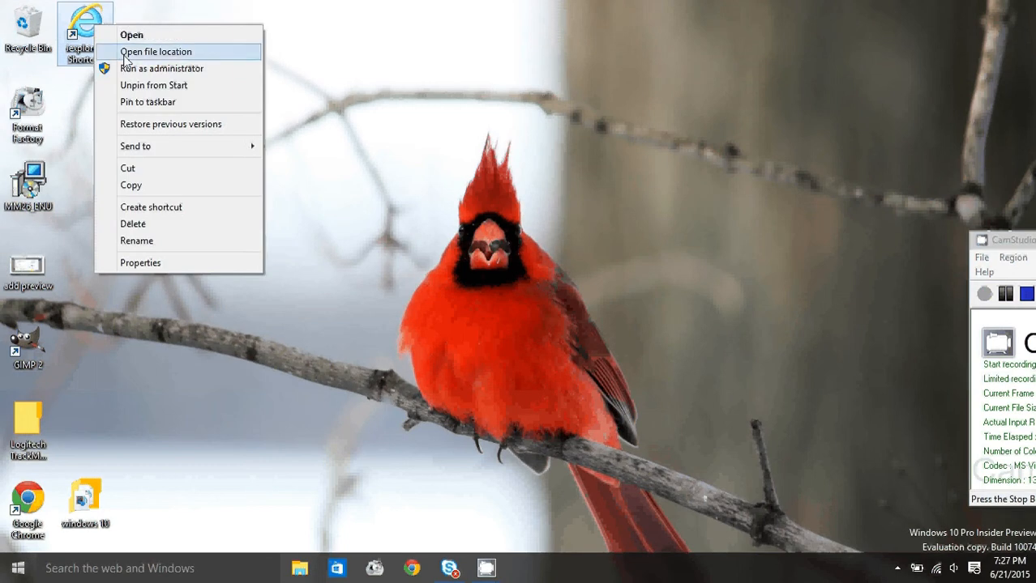
left_click(147, 101)
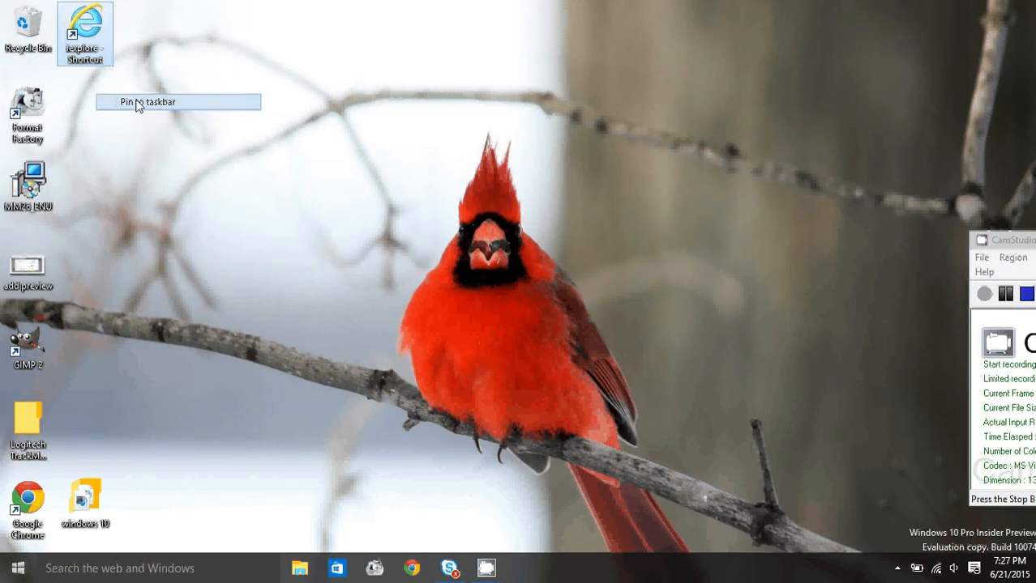
right_click(85, 33)
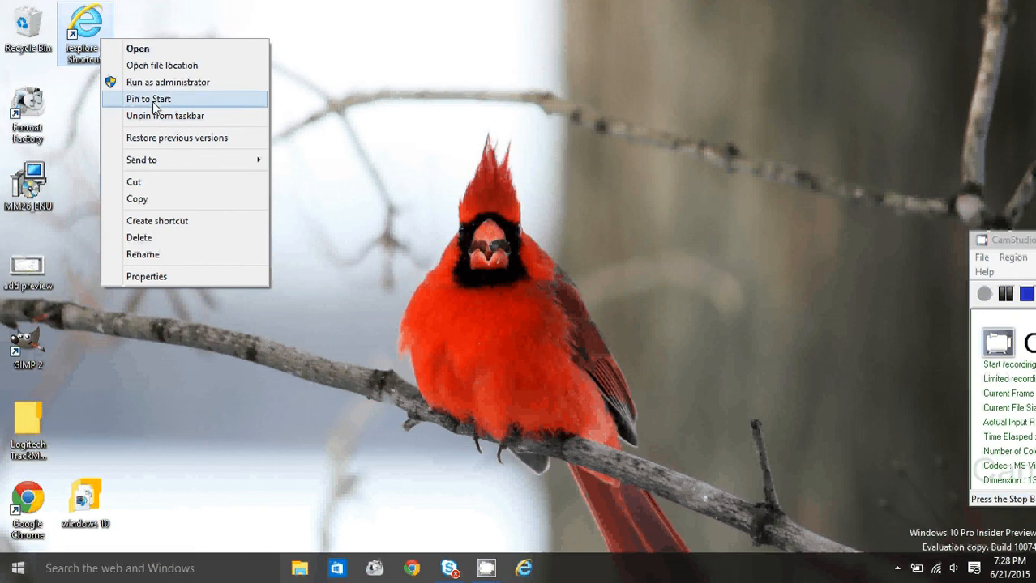
left_click(496, 278)
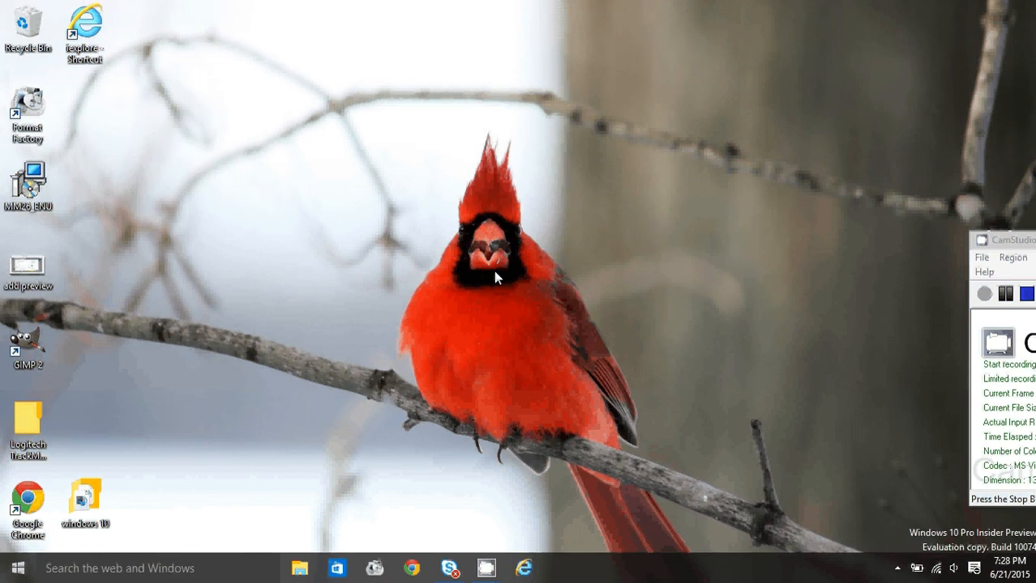